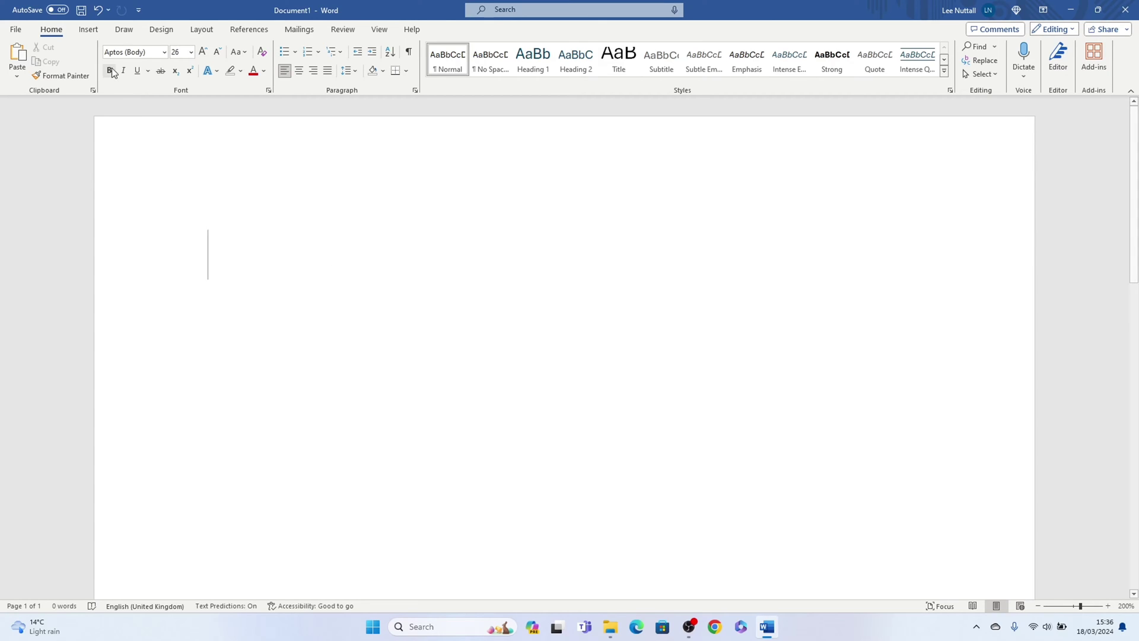
Switch the blank document's ribbon to the Insert tab
{"action": "left_click", "coordinate": [87, 29]}
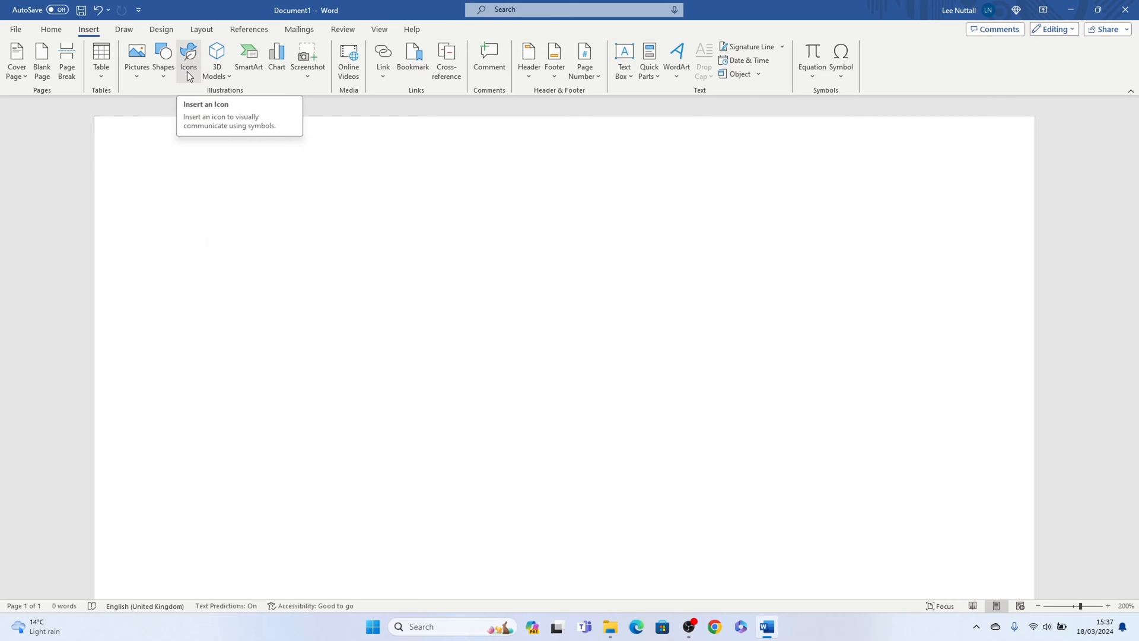
Search the stock icons for 'location' and select the solid location pin
{"action": "left_click", "coordinate": [187, 58]}
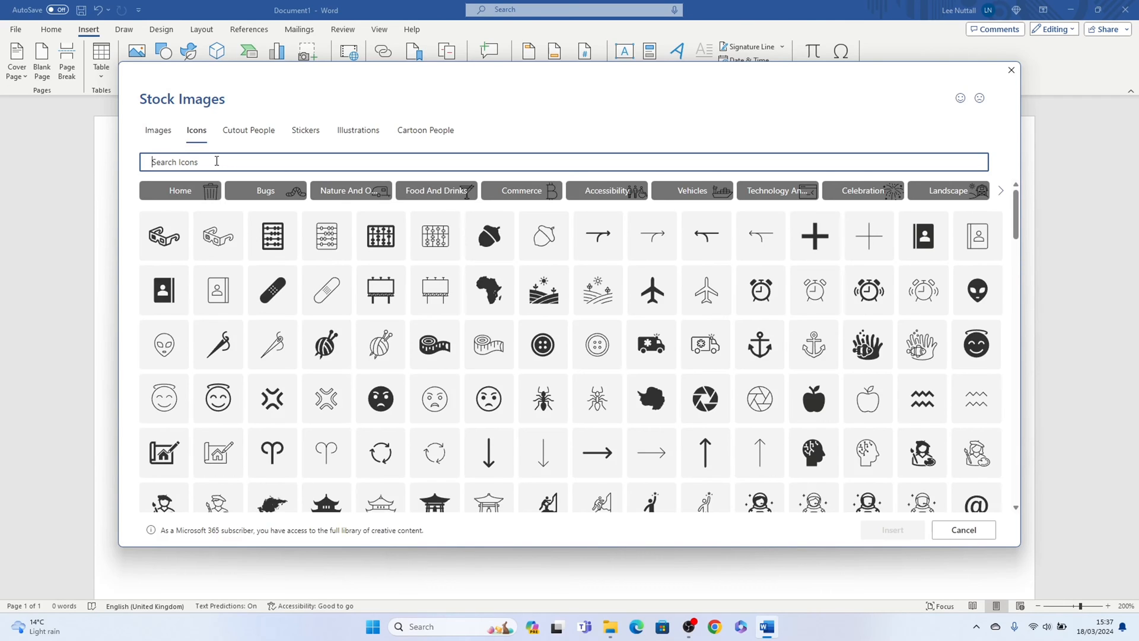
{"action": "type", "text": "locat"}
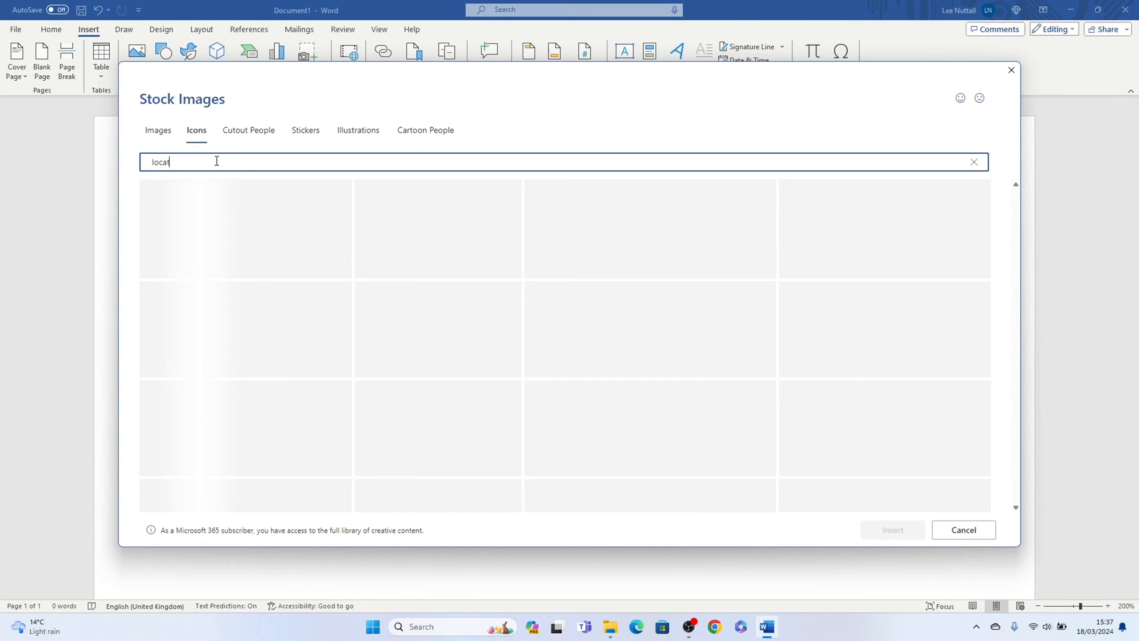
{"action": "type", "text": "ion"}
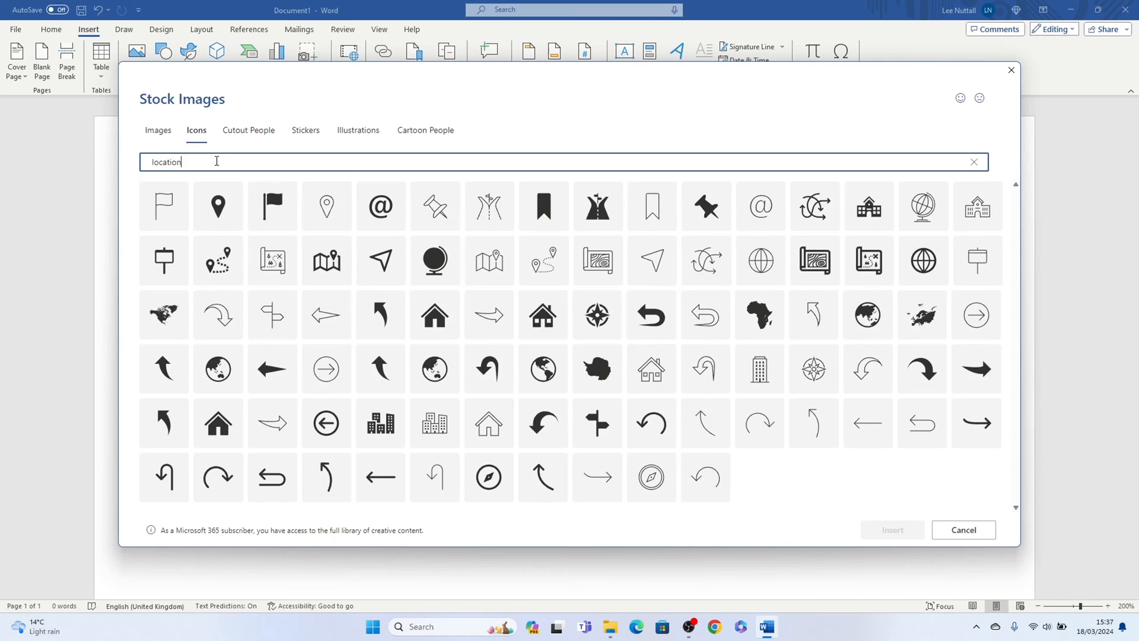
{"action": "left_click", "coordinate": [217, 206]}
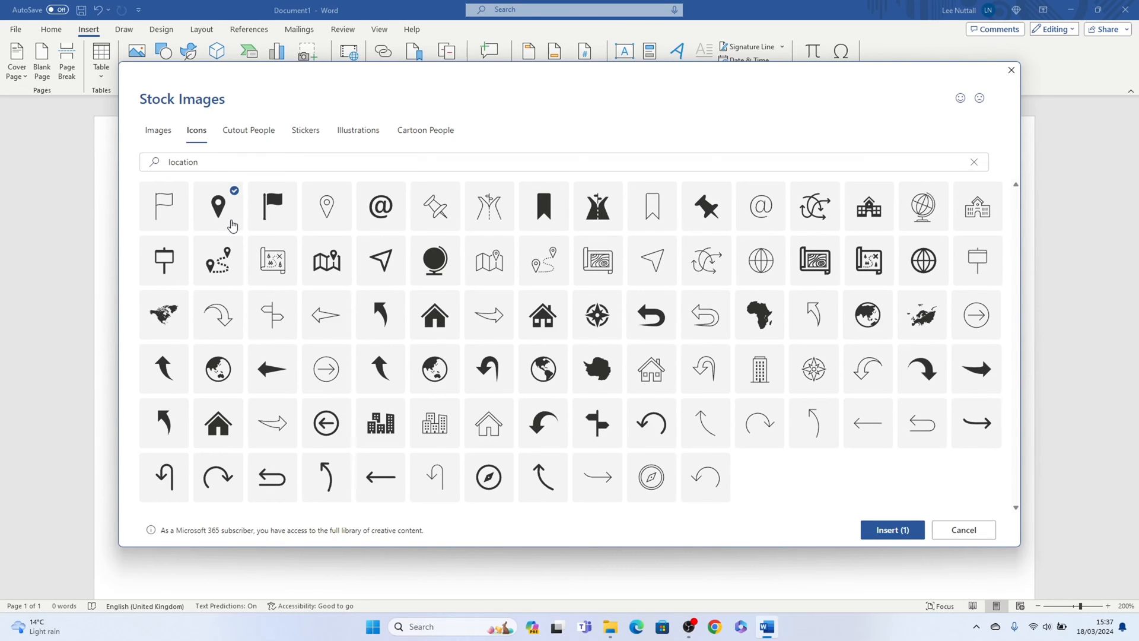
{"action": "mouse_move", "coordinate": [270, 218]}
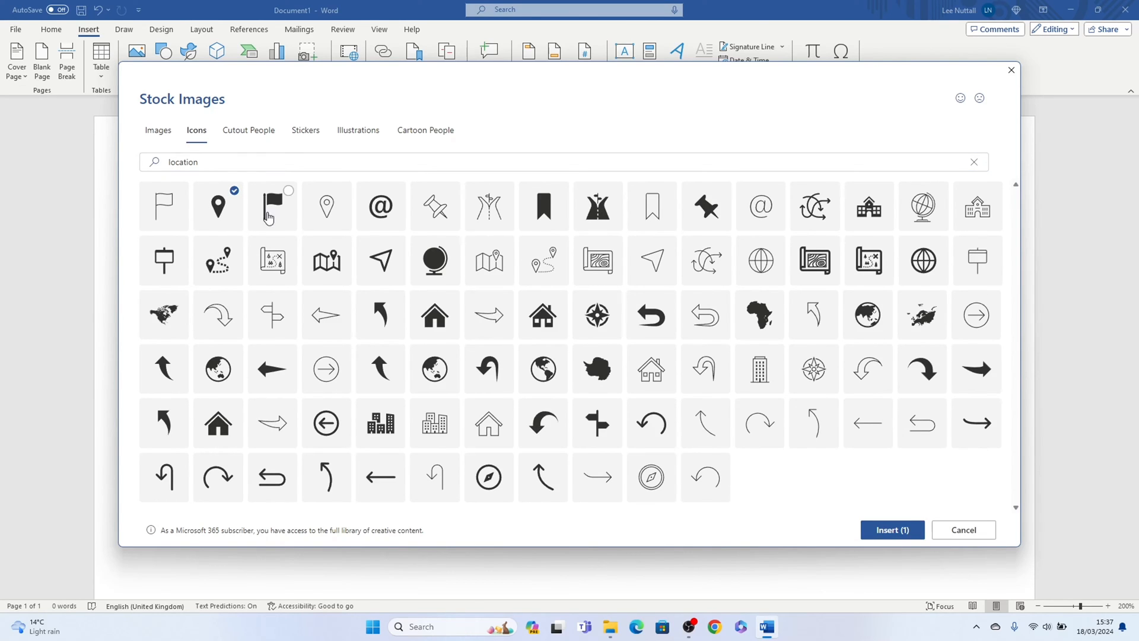
{"action": "mouse_move", "coordinate": [299, 229]}
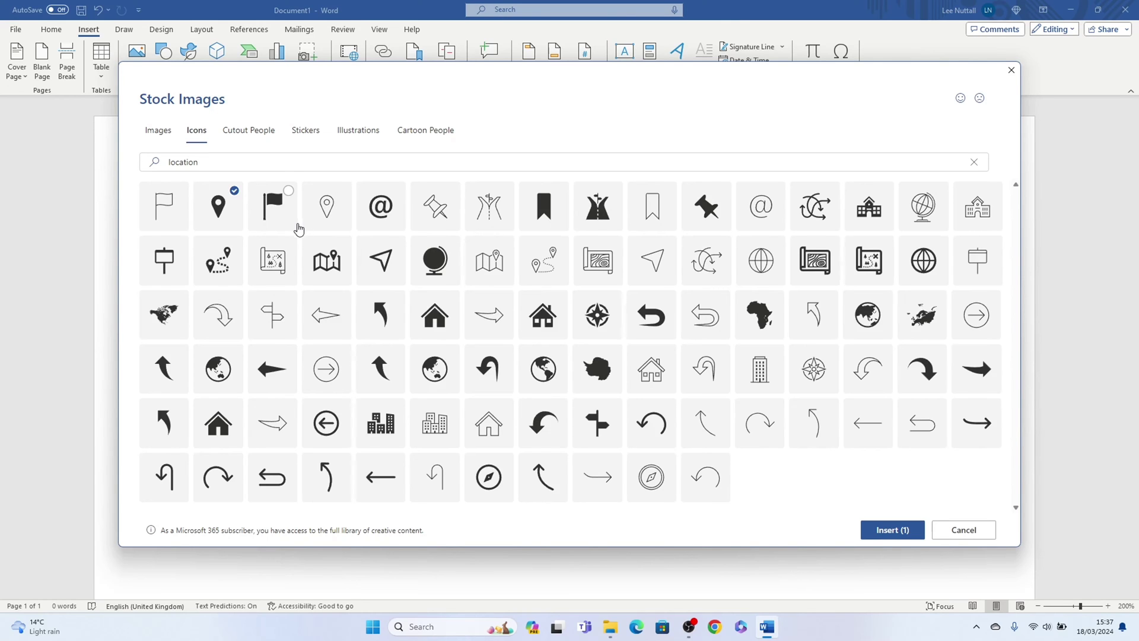
{"action": "mouse_move", "coordinate": [891, 529]}
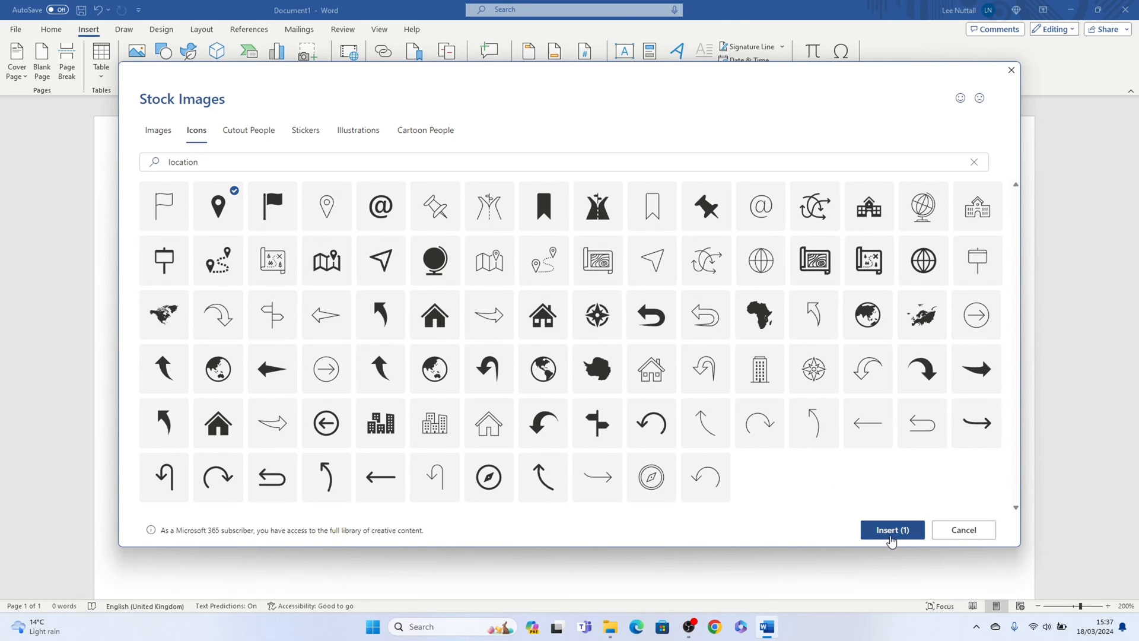
Insert the solid location pin onto the page and fill it red
{"action": "left_click", "coordinate": [891, 530]}
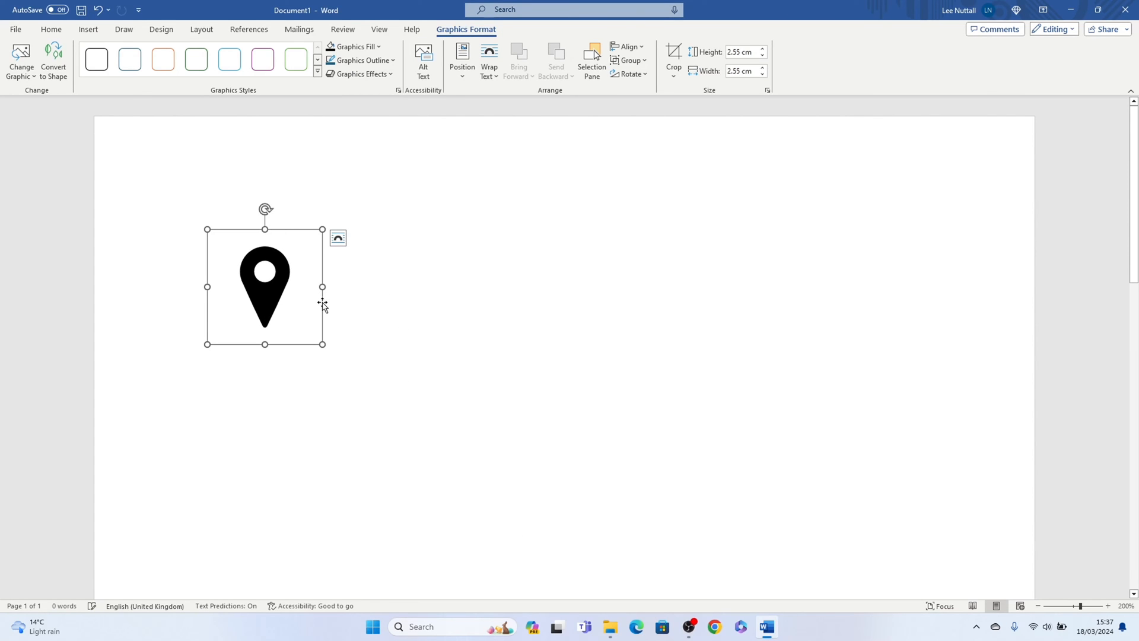
{"action": "left_click", "coordinate": [381, 46]}
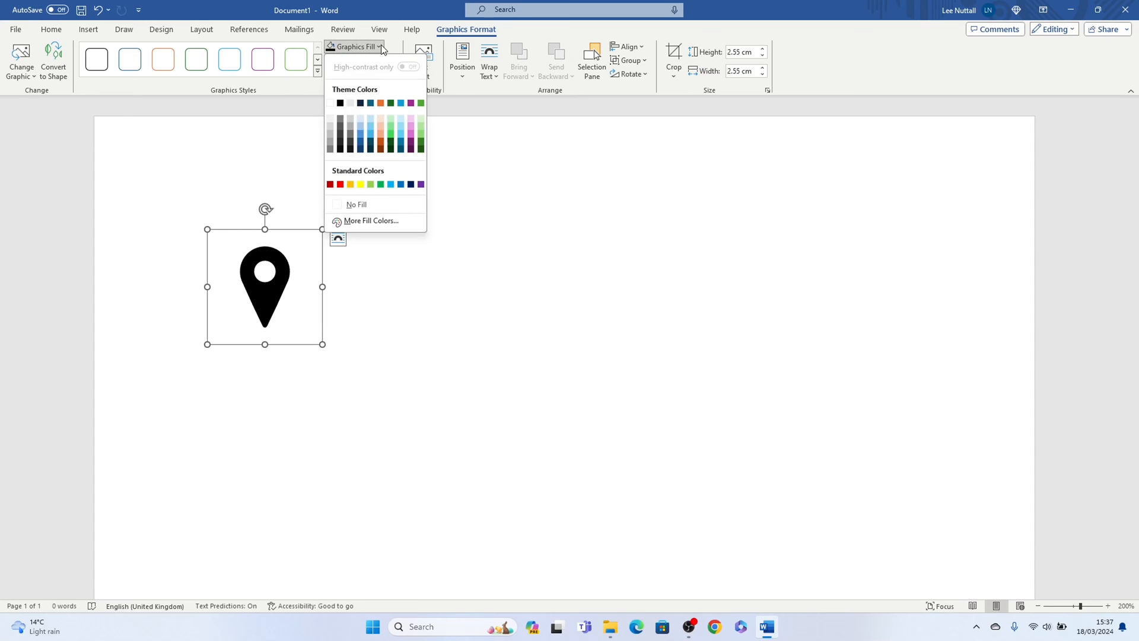
{"action": "left_click", "coordinate": [329, 183]}
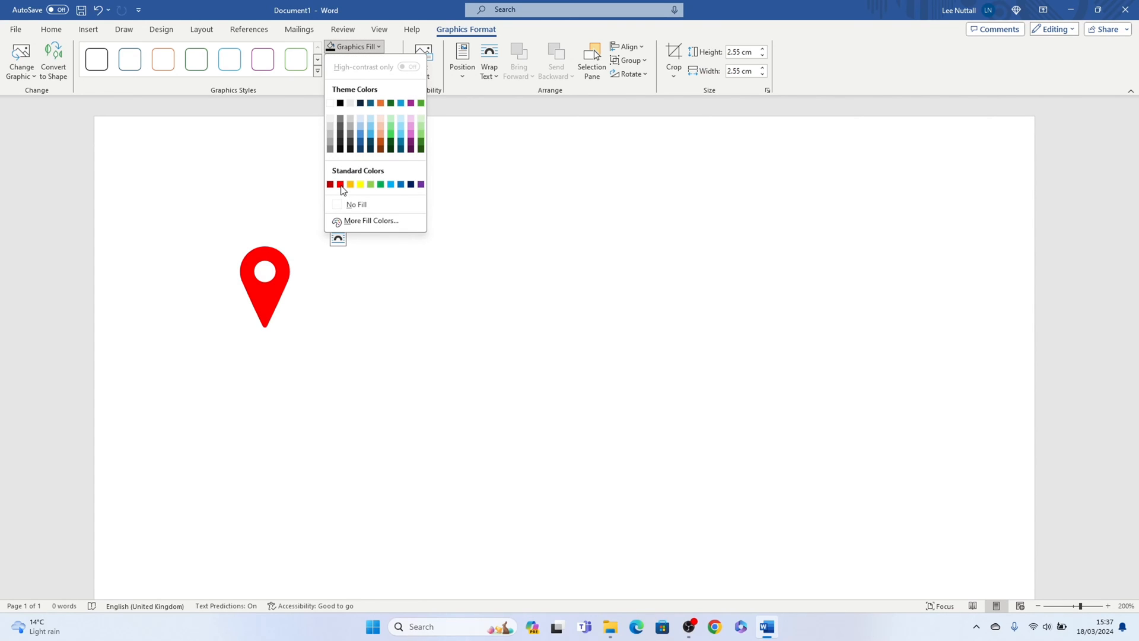
Give the red pin a black outline
{"action": "left_click", "coordinate": [356, 60]}
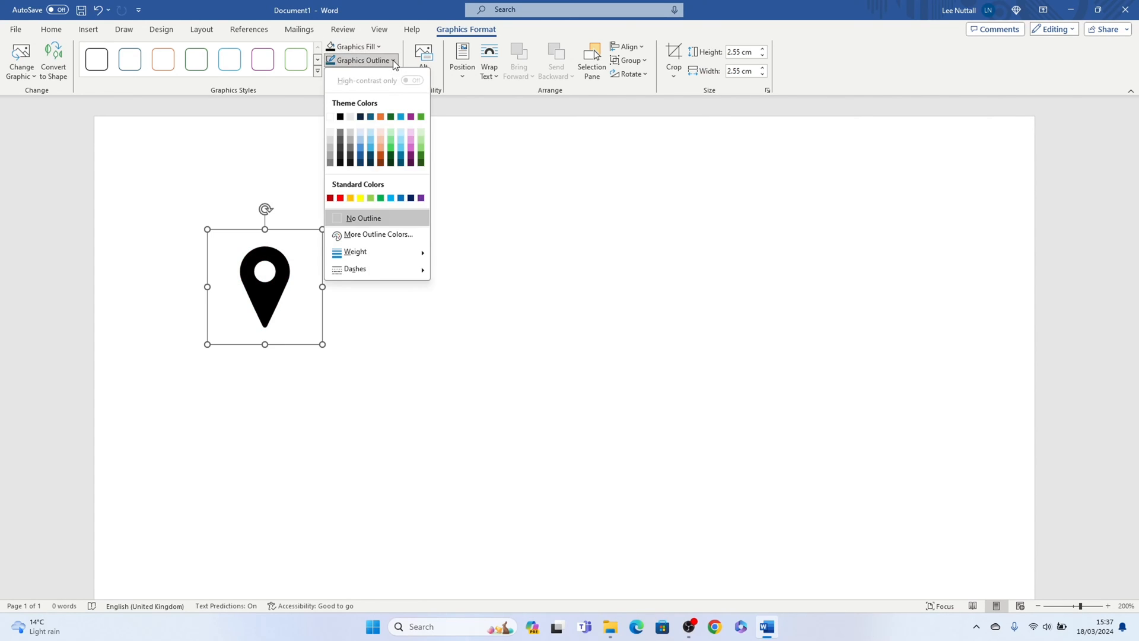
{"action": "left_click", "coordinate": [328, 198]}
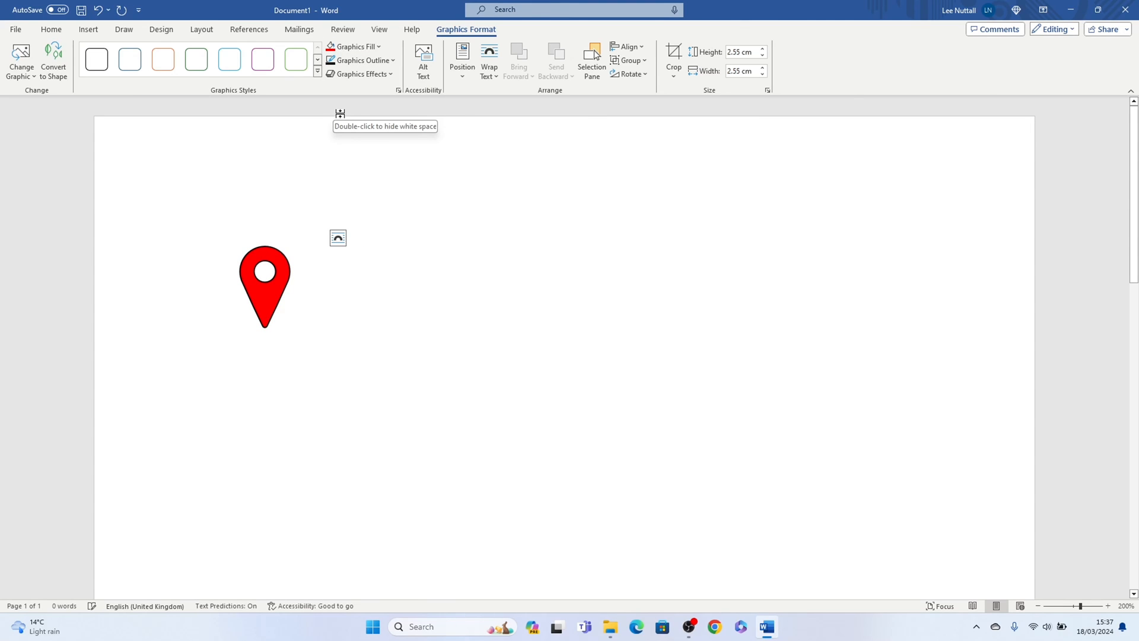
{"action": "left_click", "coordinate": [264, 285]}
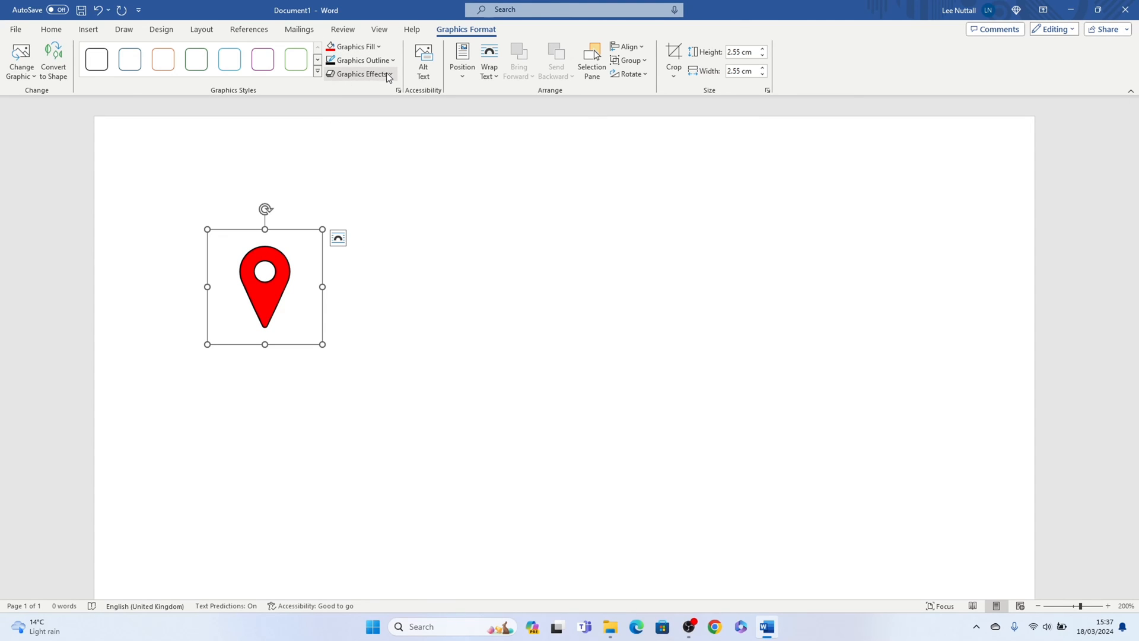
{"action": "left_click", "coordinate": [359, 73]}
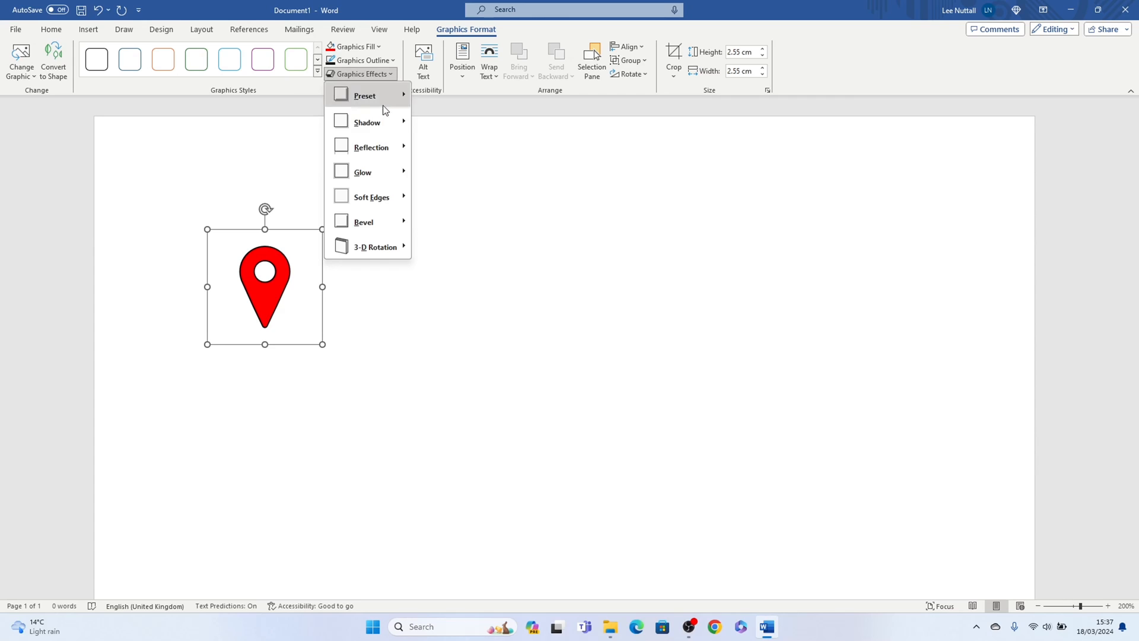
Add an outer drop shadow to the pin and apply a preset graphics style
{"action": "left_click", "coordinate": [366, 121]}
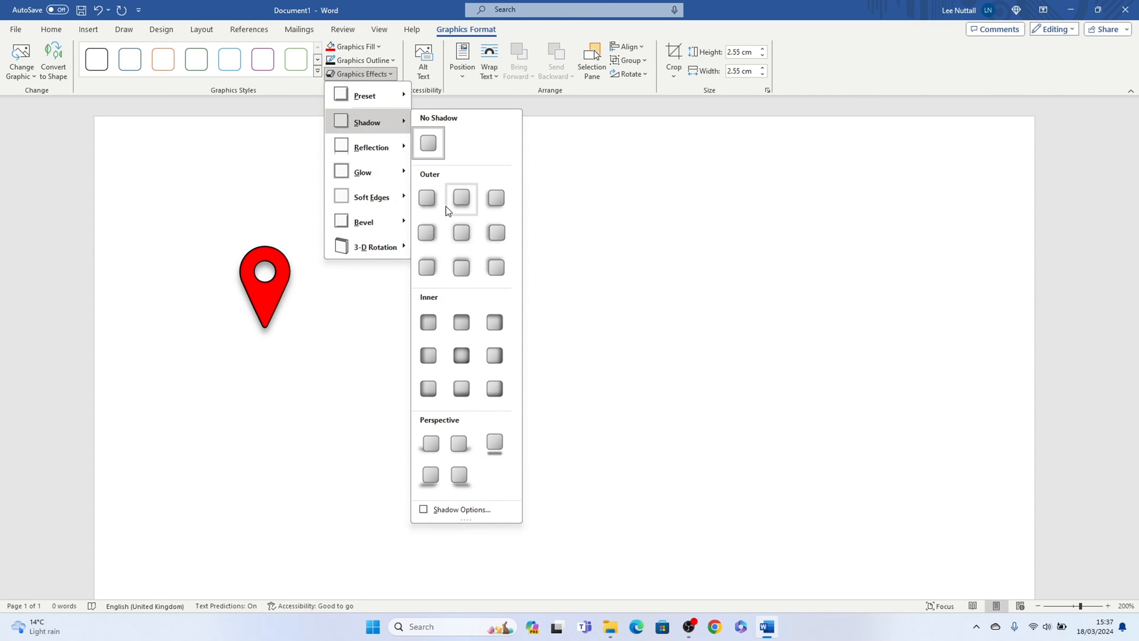
{"action": "mouse_move", "coordinate": [494, 267]}
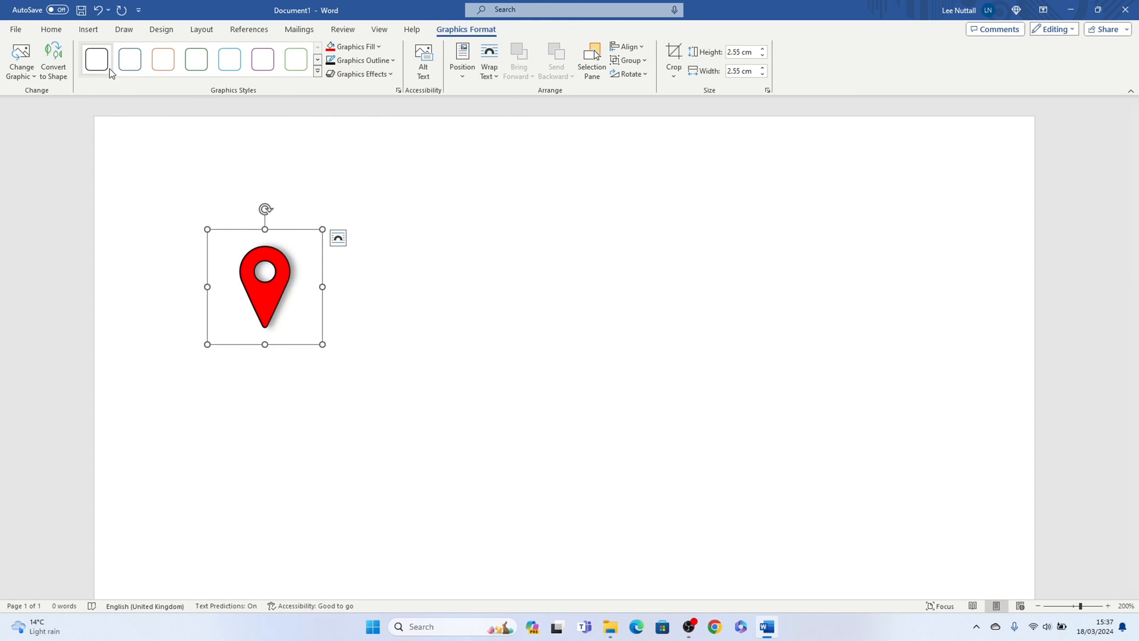
{"action": "left_click", "coordinate": [162, 59]}
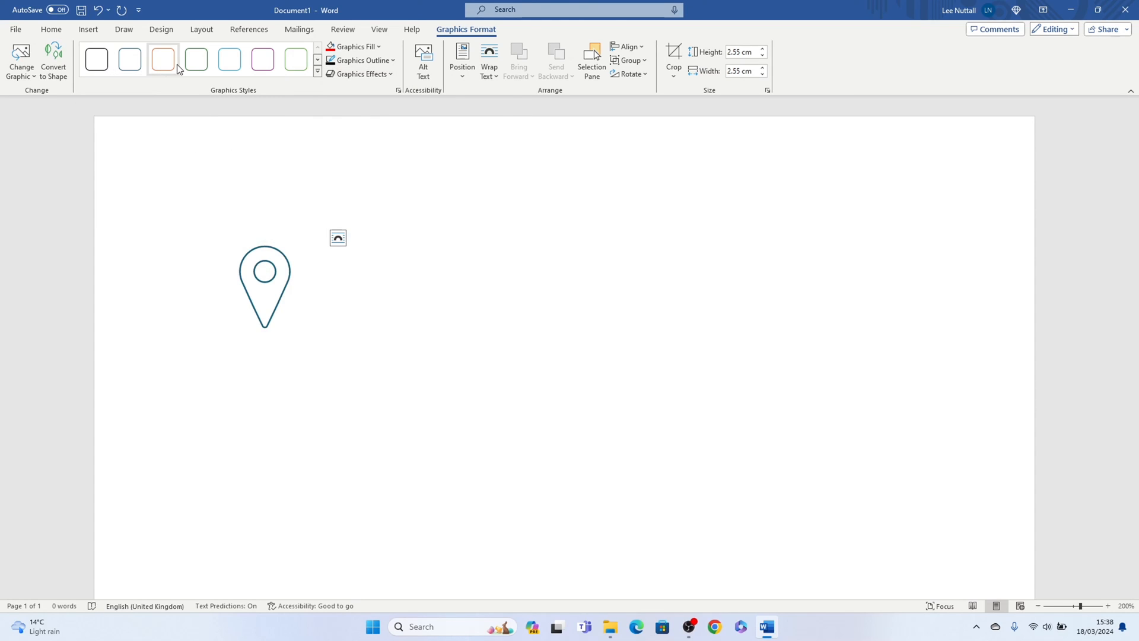